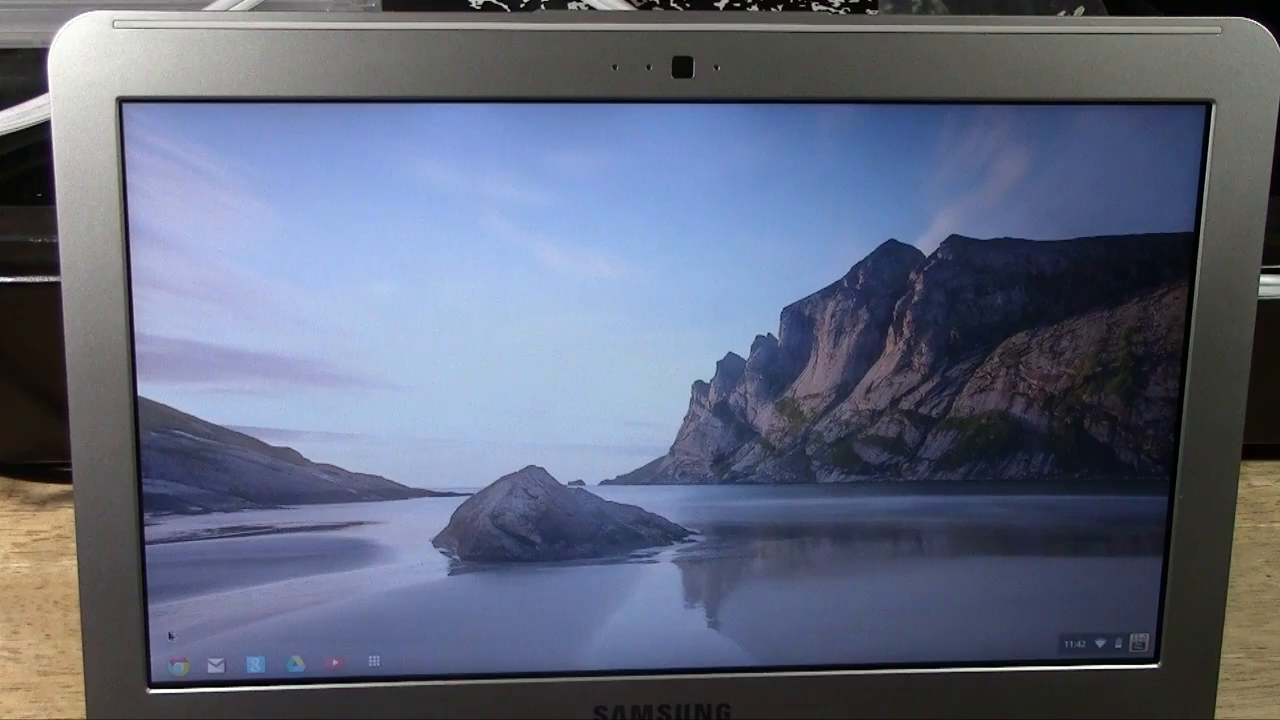
- Launch Chrome from the shelf so a window with the New Tab page appears
{"action": "left_click", "coordinate": [180, 664]}
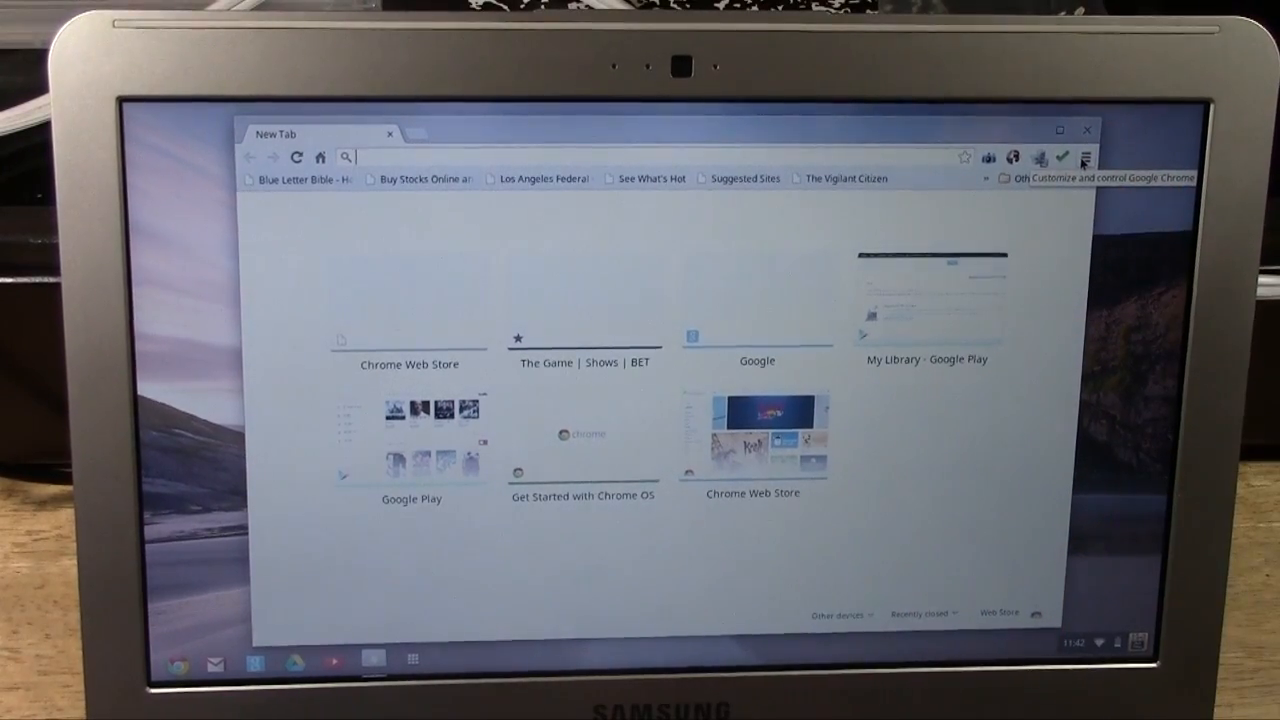
- Reach the History page listing today's visited sites via the Chrome menu
{"action": "left_click", "coordinate": [1095, 157]}
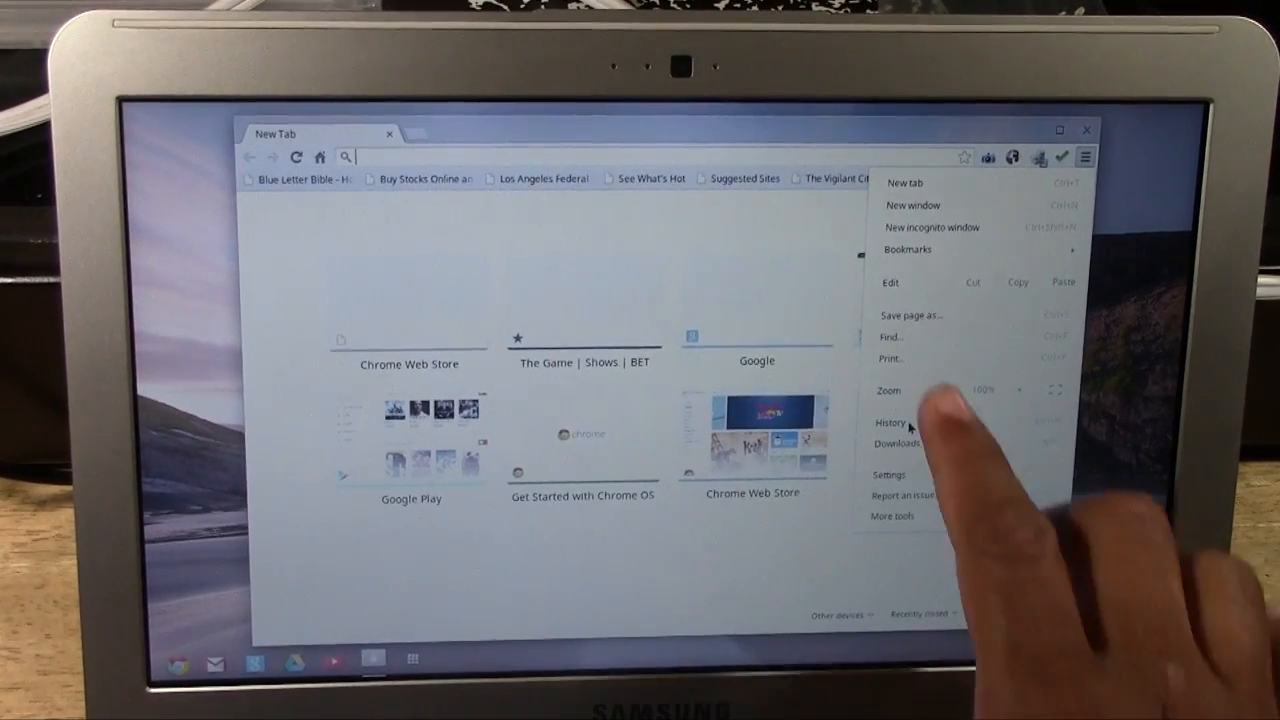
{"action": "left_click", "coordinate": [890, 422]}
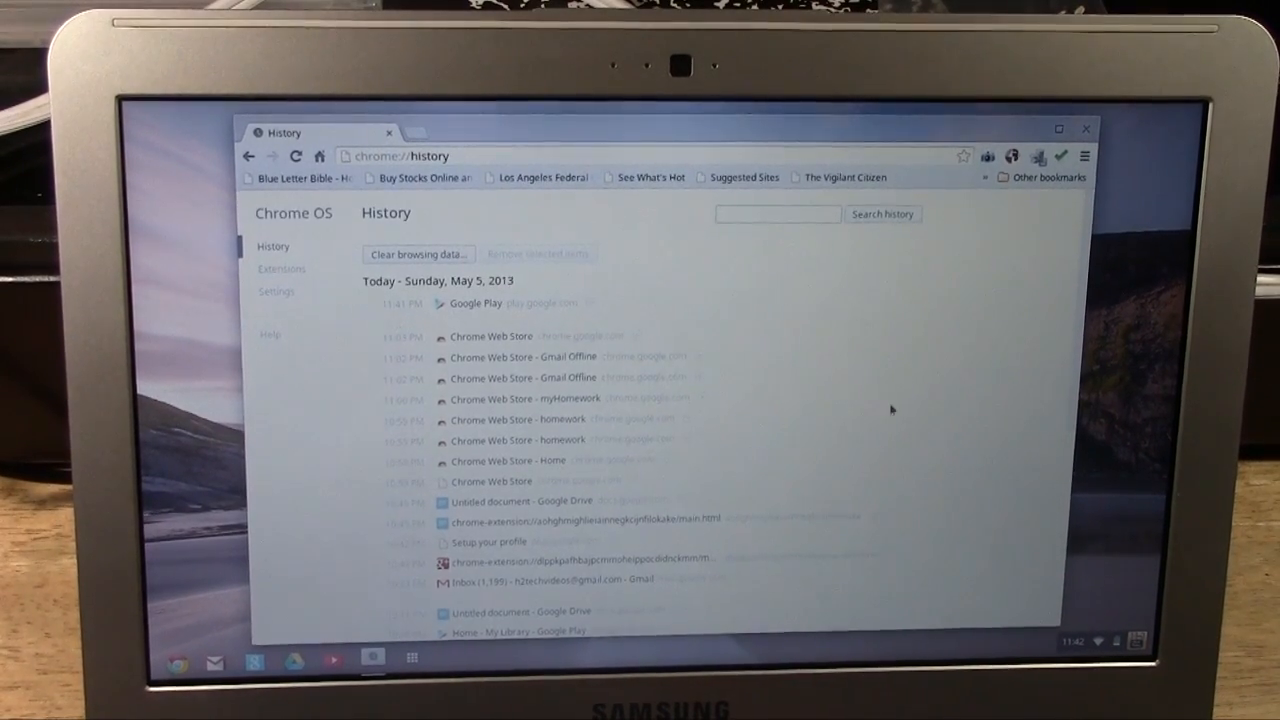
- Bring up the Clear browsing data dialog from the History page
{"action": "scroll", "scroll_direction": "down", "scroll_amount": 3}
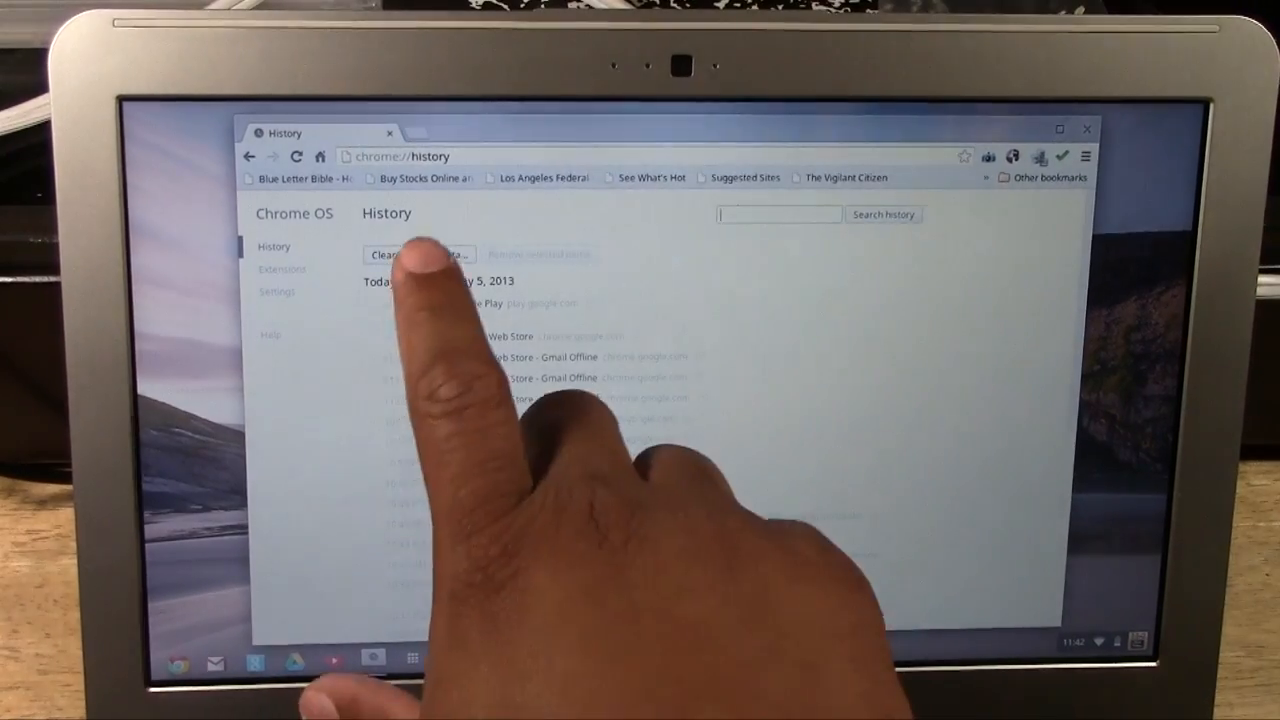
{"action": "left_click", "coordinate": [413, 254]}
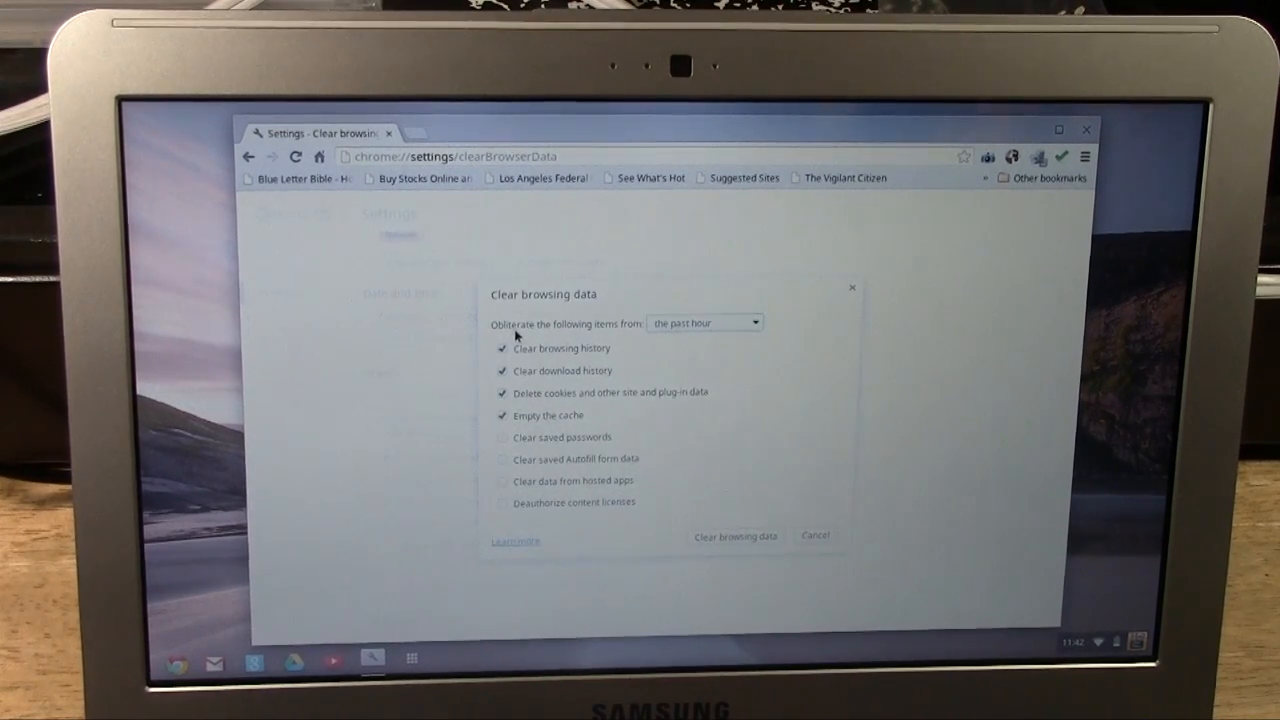
- Set the range to the past week and clear history, downloads, cookies and cache
{"action": "left_click", "coordinate": [704, 322]}
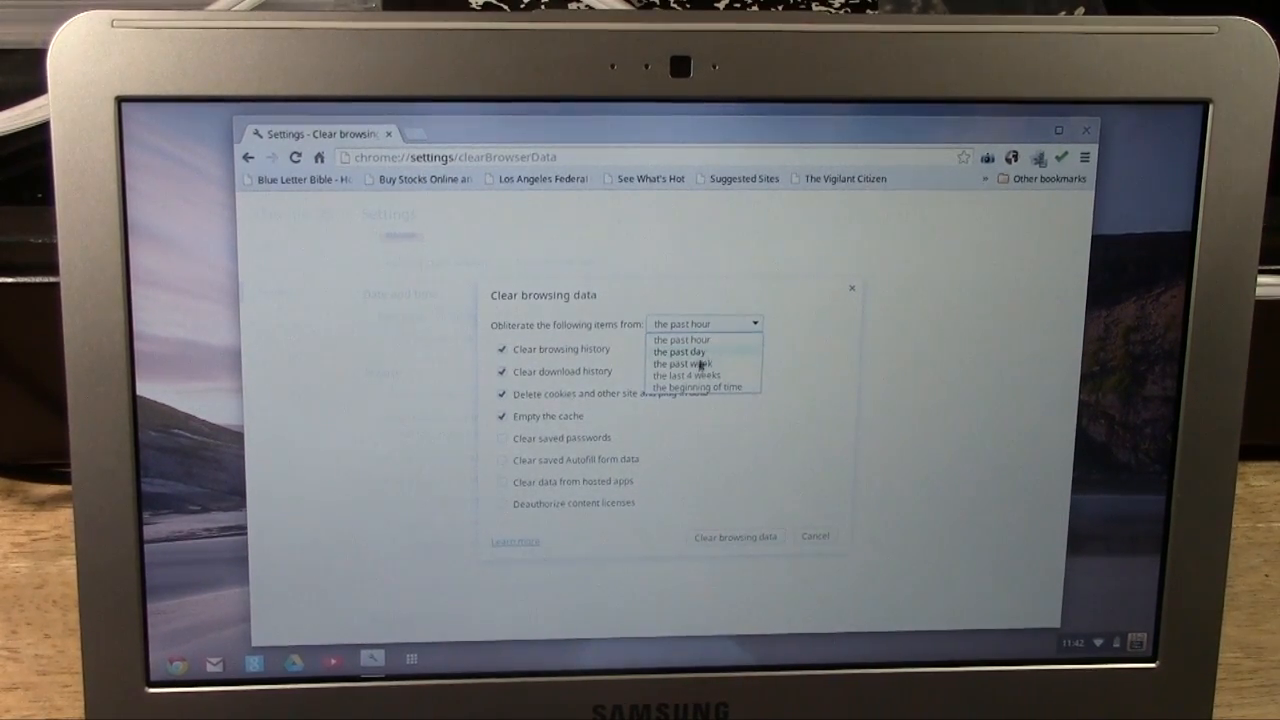
{"action": "left_click", "coordinate": [690, 364]}
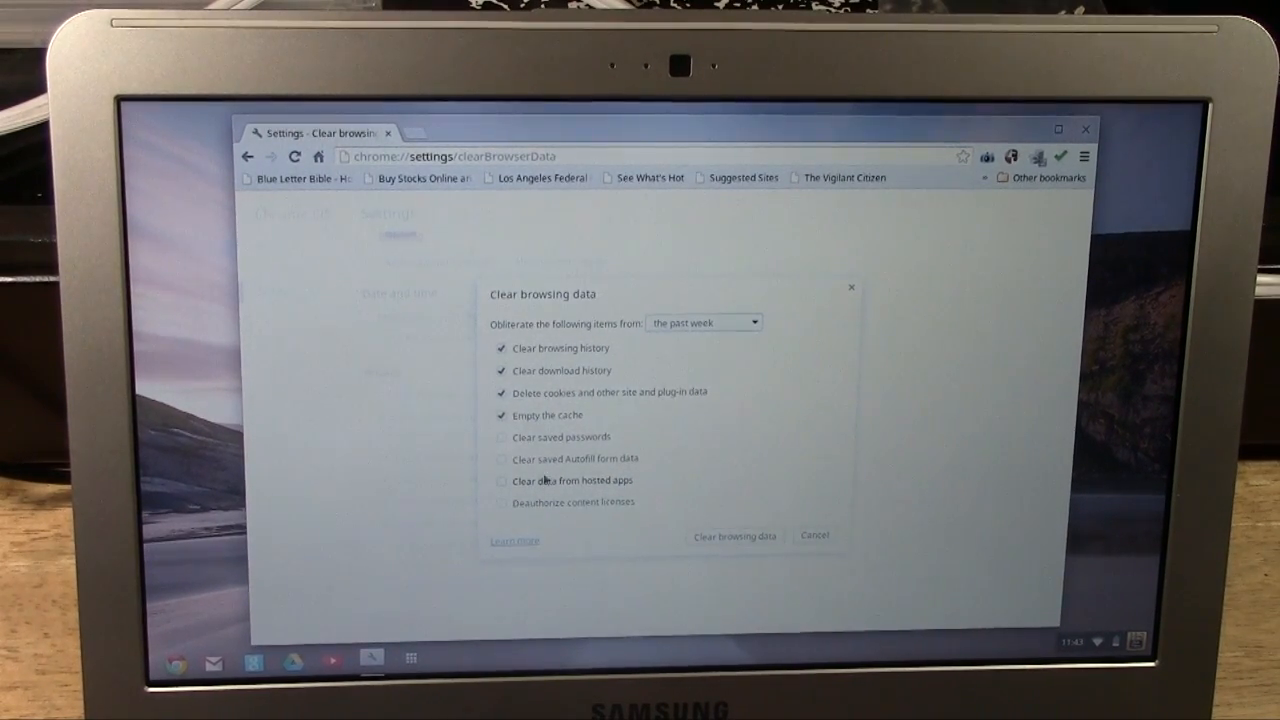
{"action": "mouse_move", "coordinate": [651, 460]}
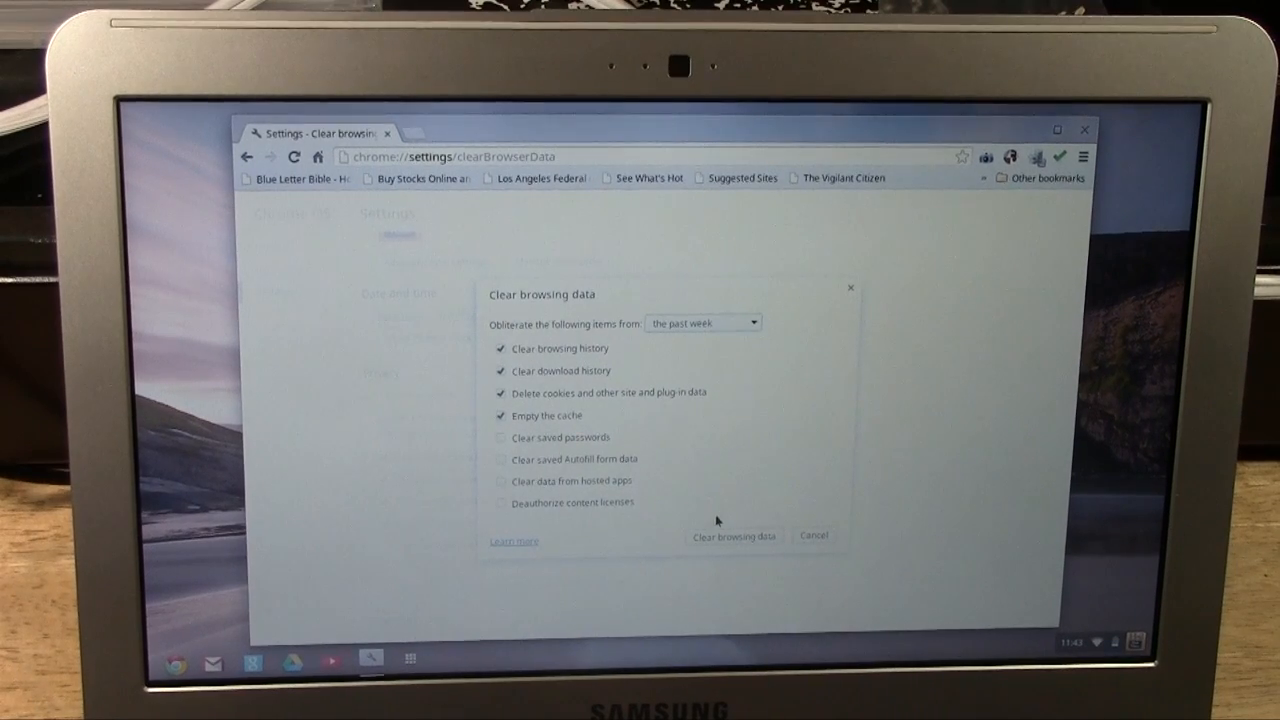
{"action": "left_click", "coordinate": [733, 536]}
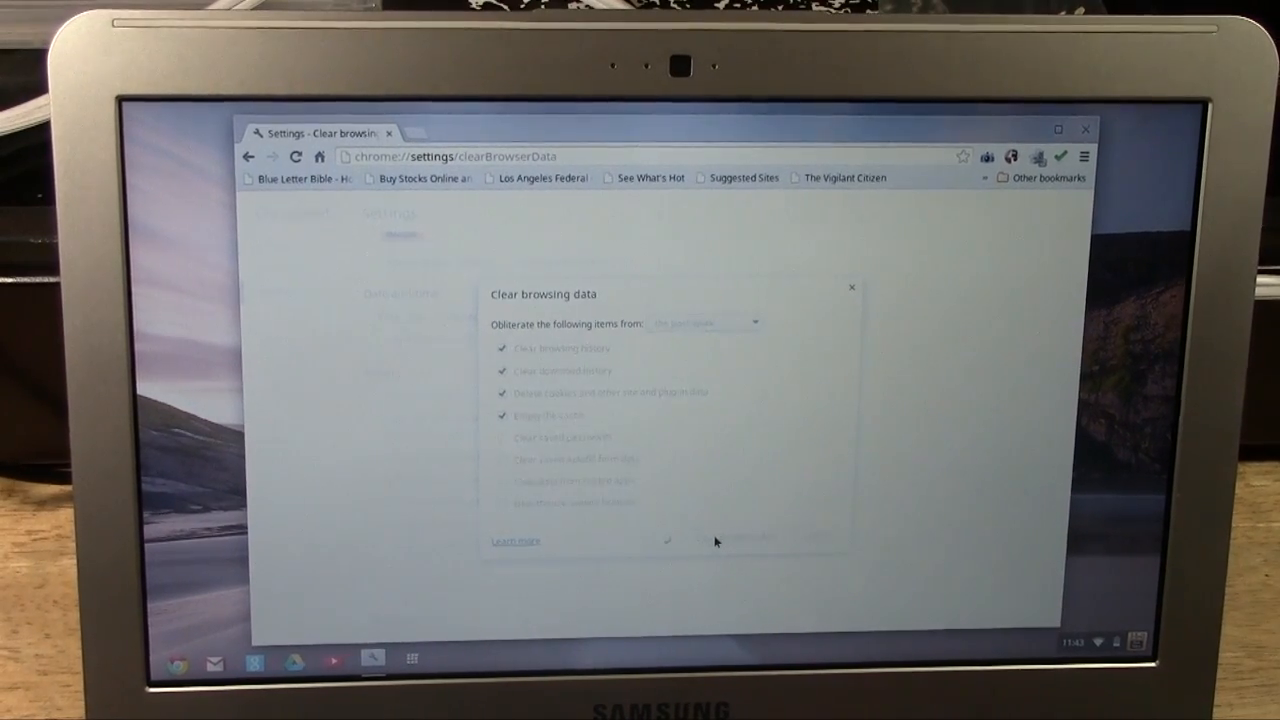